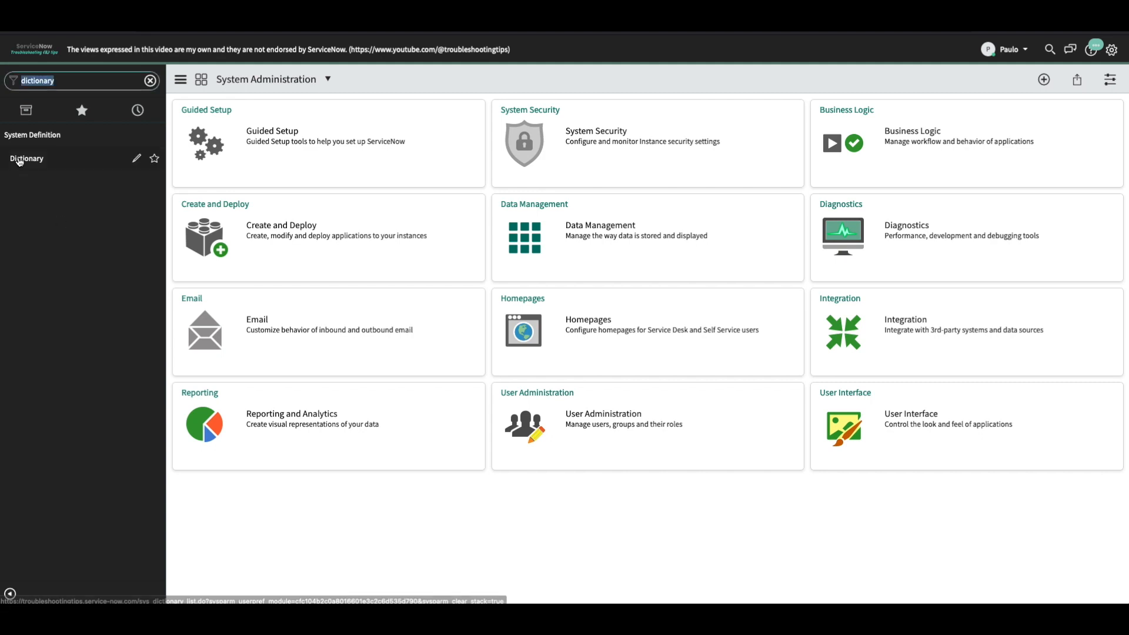
Open the Dictionary list under System Definition from the navigator filter
left_click(26, 160)
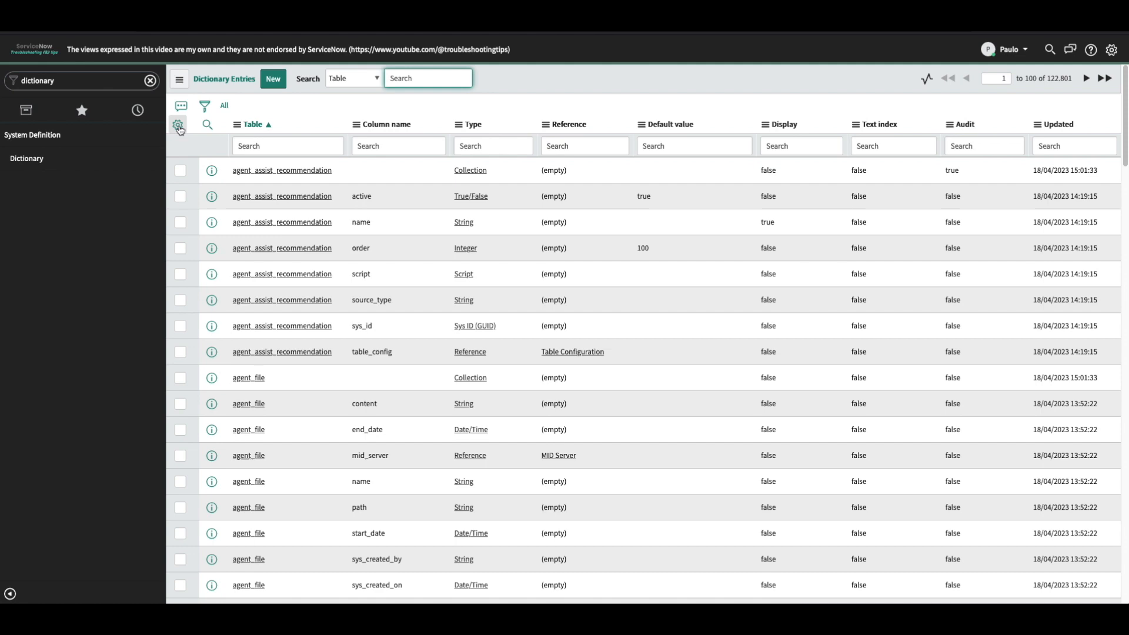
Add the Attributes column to the Dictionary Entries list through Personalize List
left_click(178, 125)
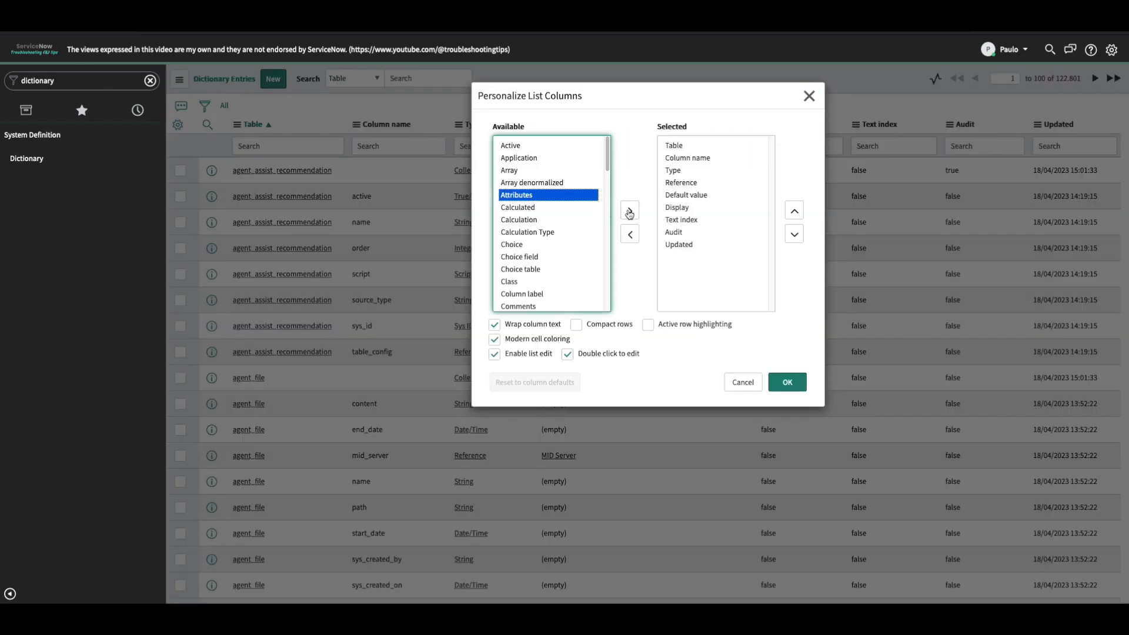
left_click(629, 211)
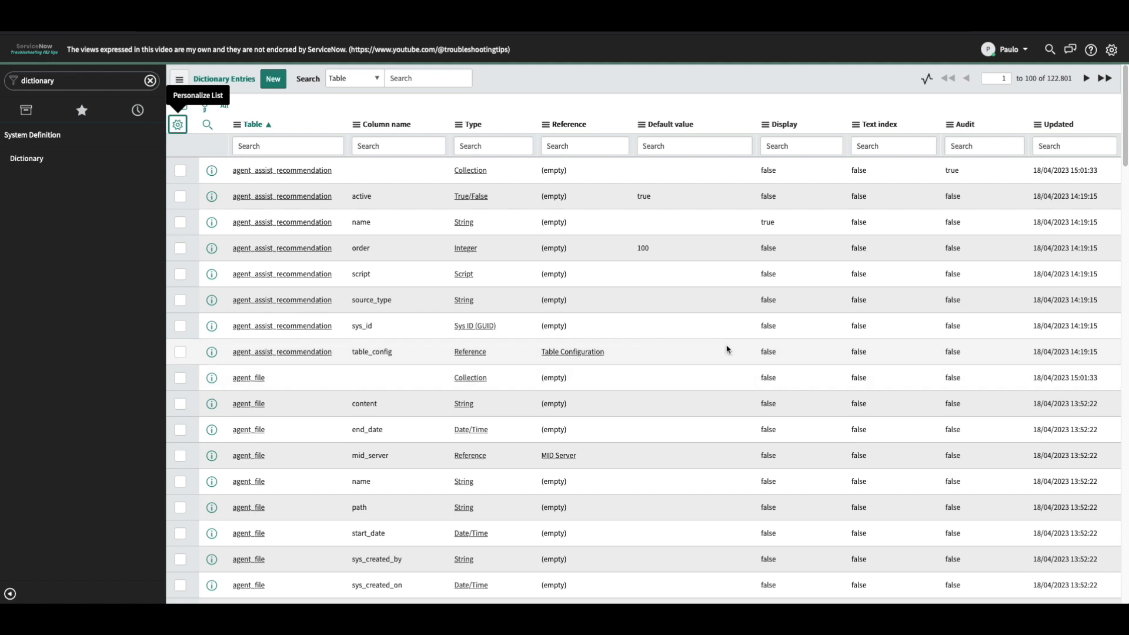
left_click(177, 124)
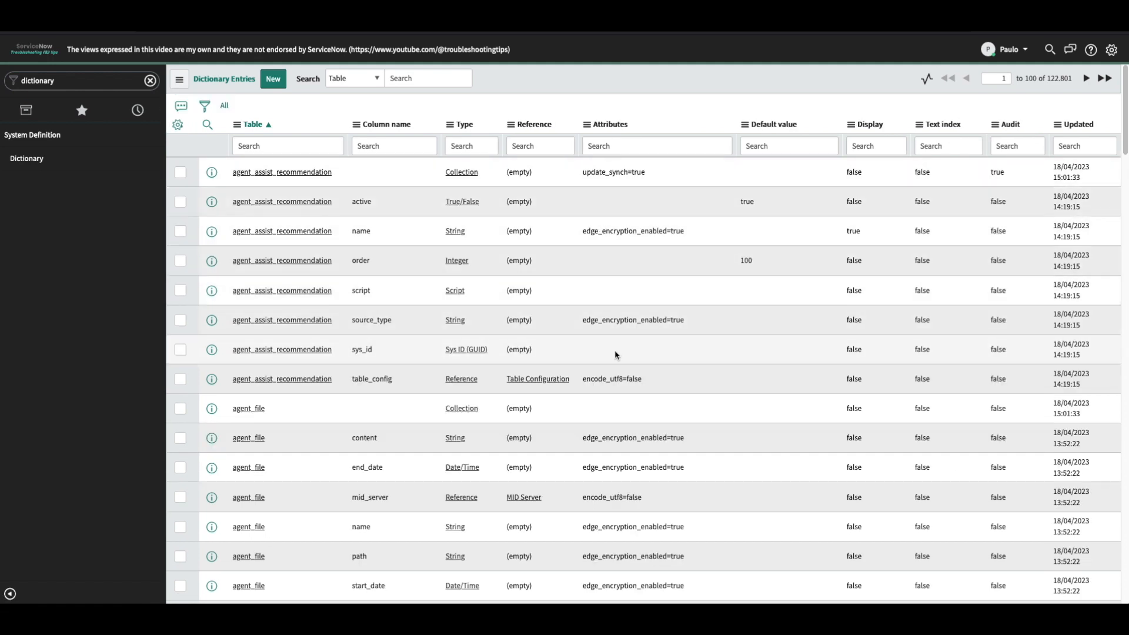
Filter the Table column by 'incident' to list the incident table's fields
left_click(428, 77)
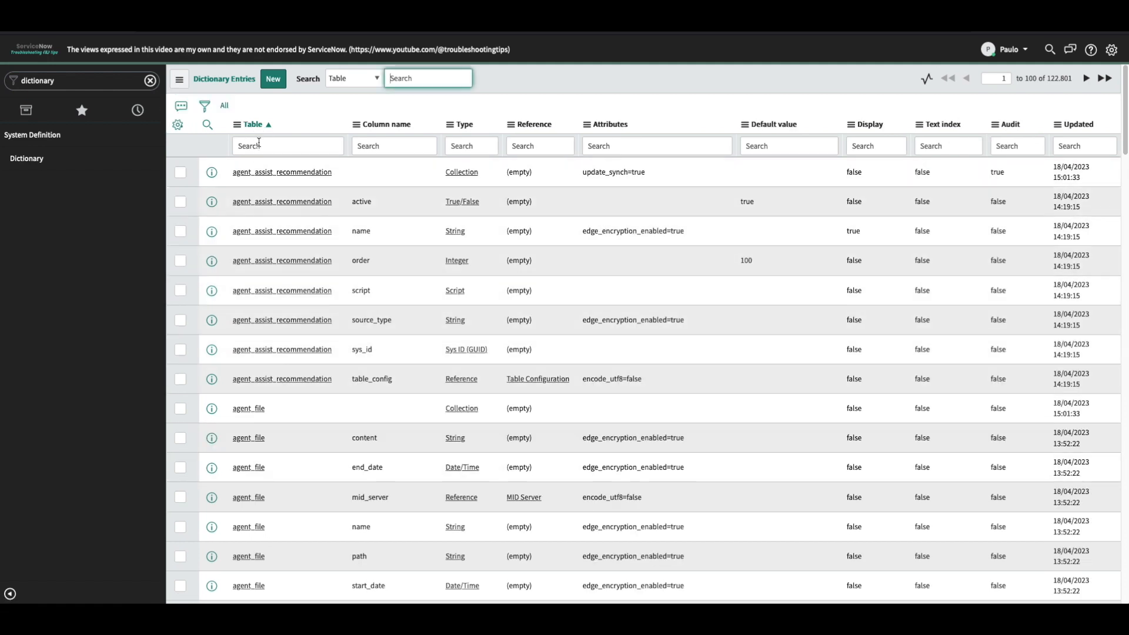
type("incident")
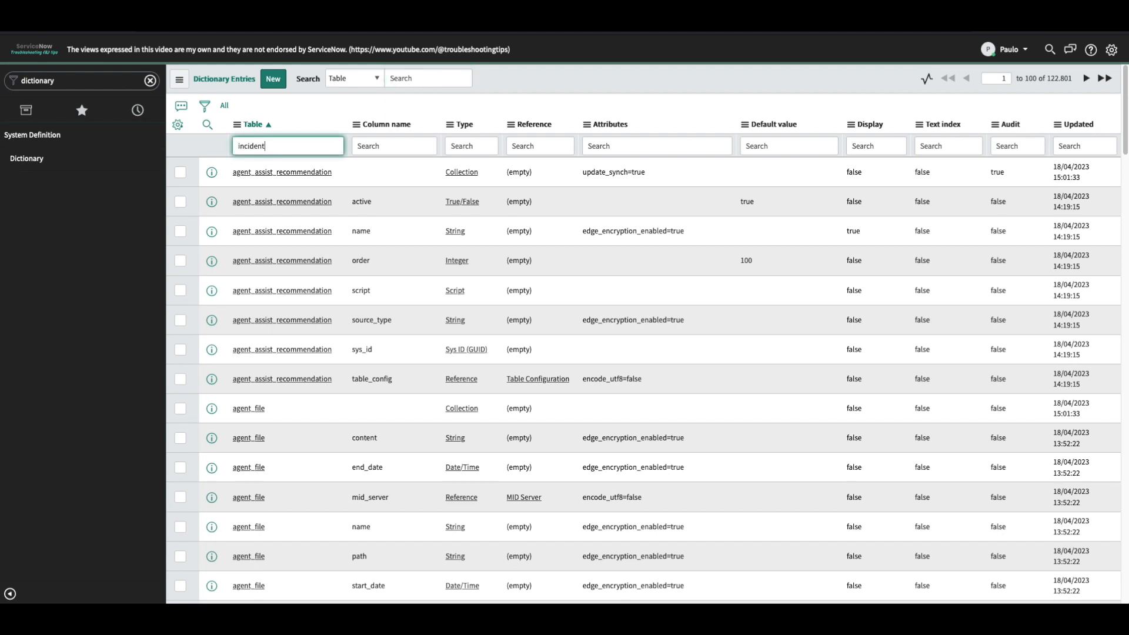
key("Enter")
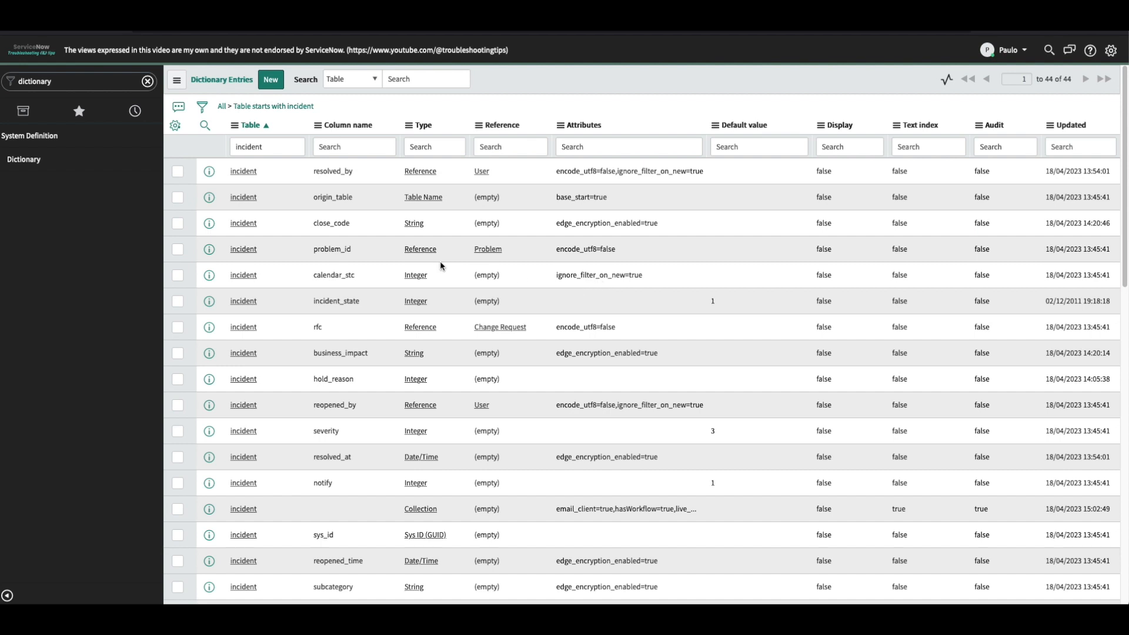
mouse_move(464, 312)
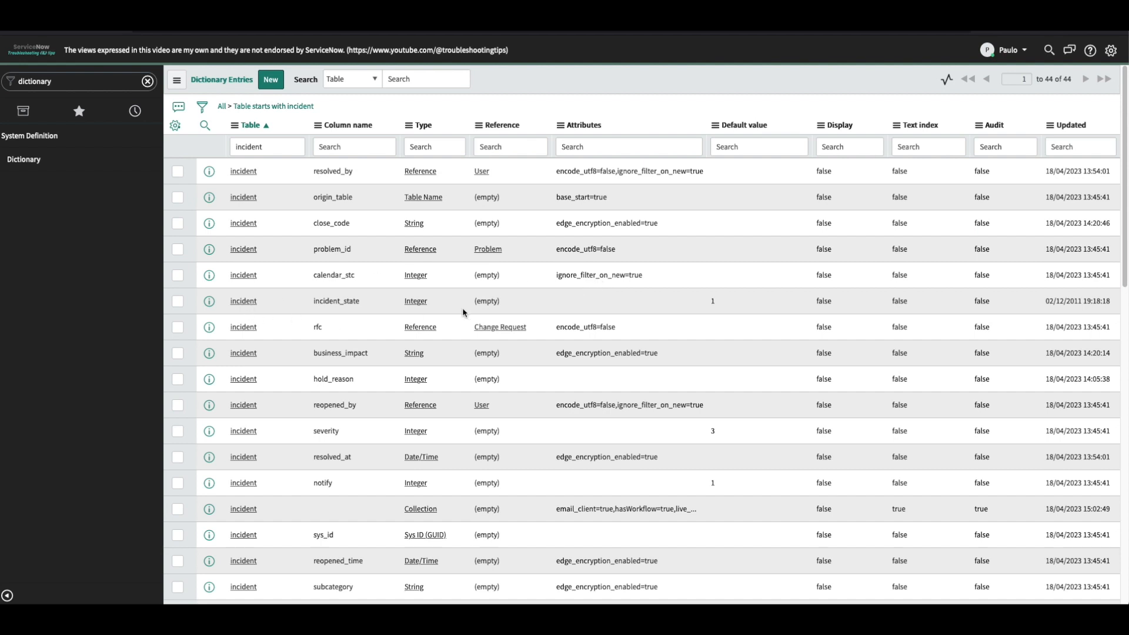
Enter no_text_index=true for incident_state, then create a new attribute record
left_click(628, 302)
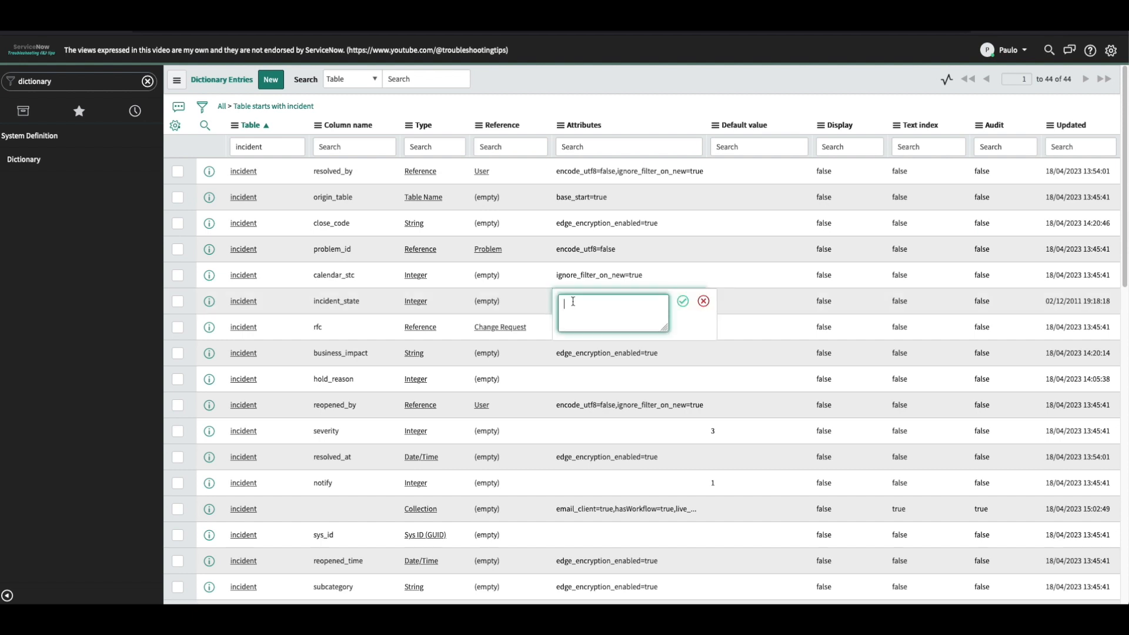
type("no_text_index=true")
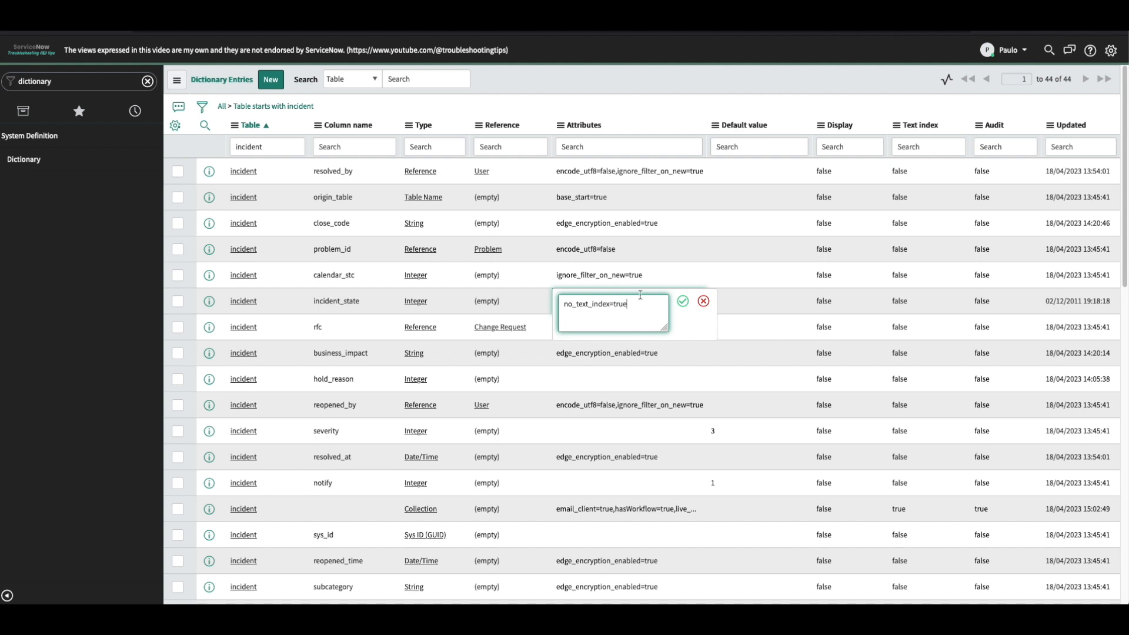
left_click(703, 301)
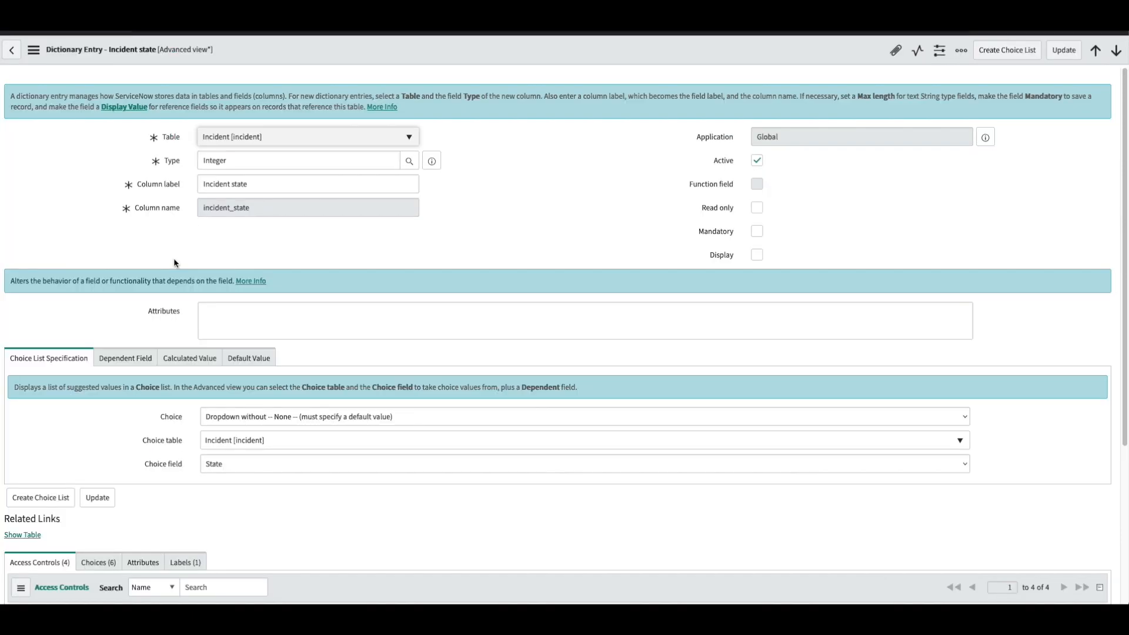
left_click(143, 472)
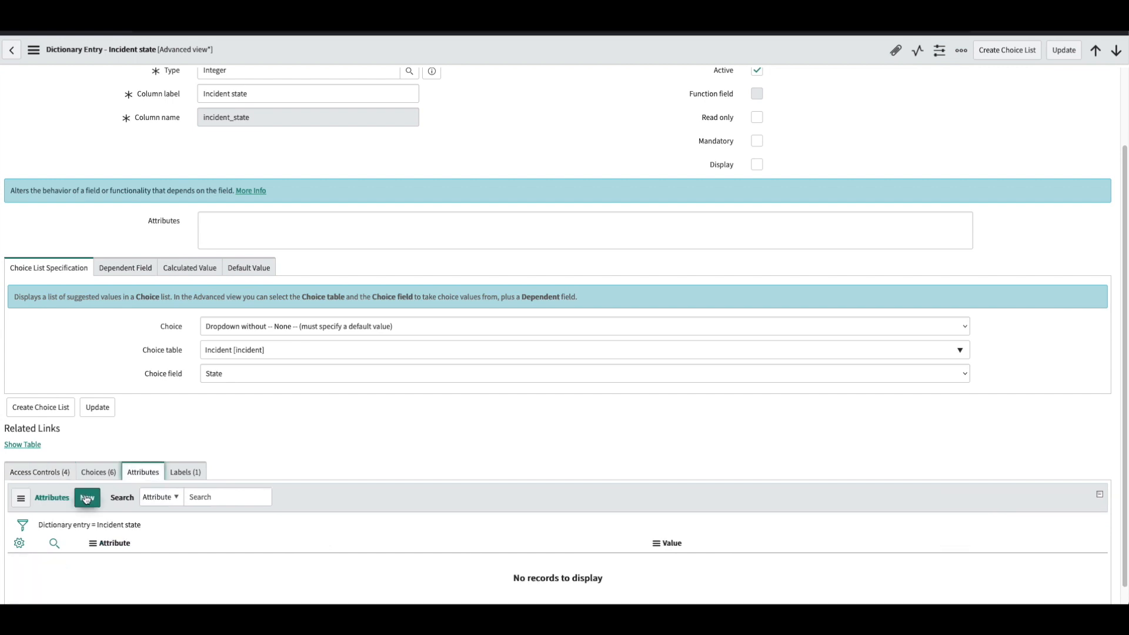
left_click(86, 497)
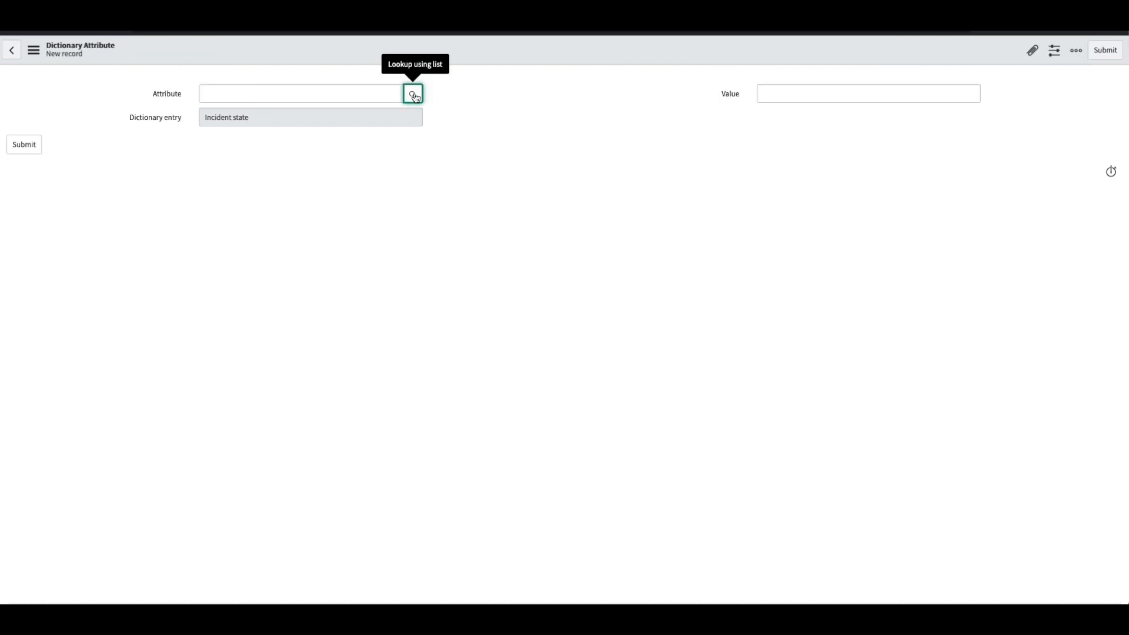
Pick 'No text index' from the Dictionary Attributes lookup popup
left_click(413, 94)
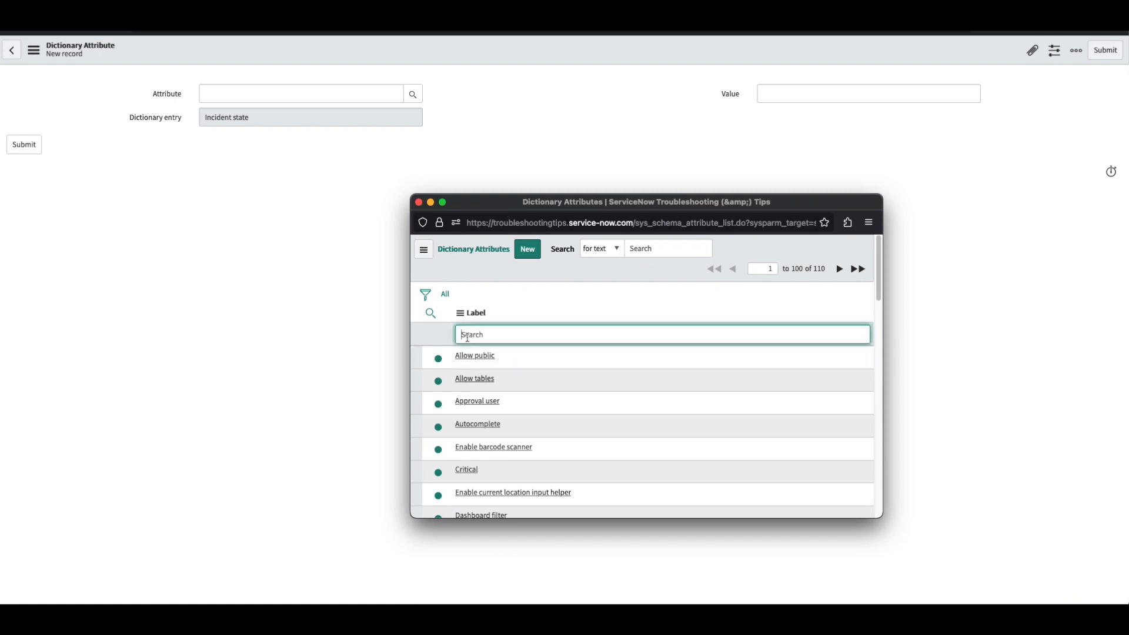
left_click(474, 355)
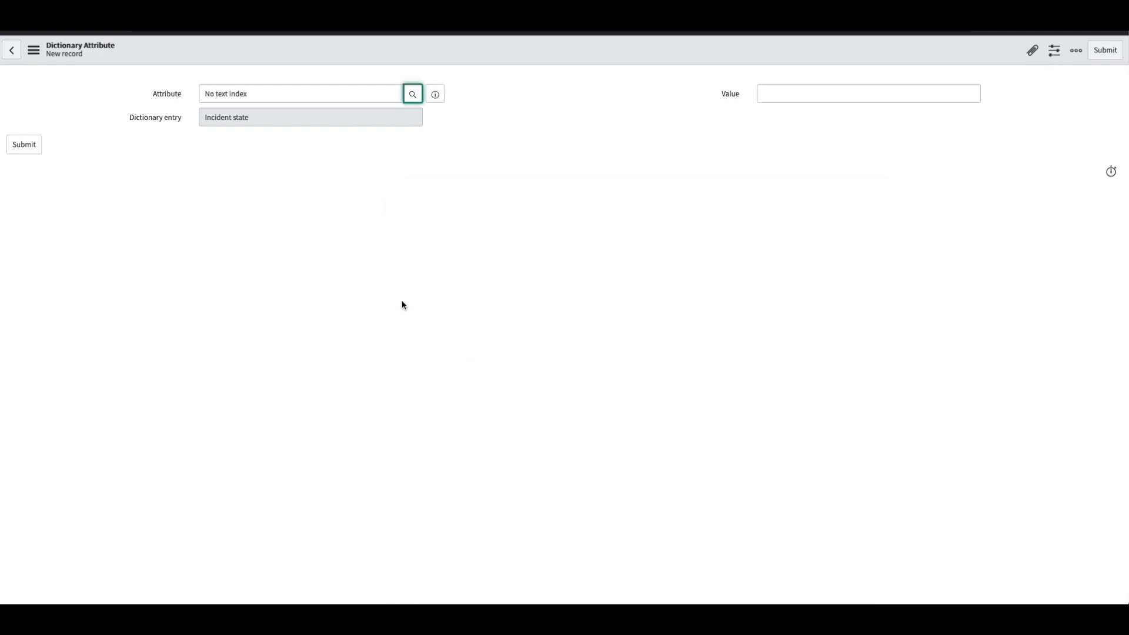